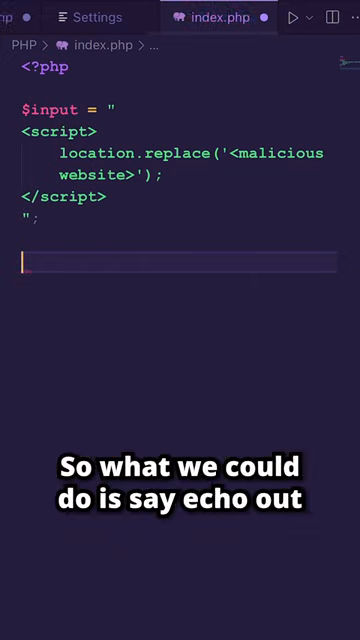
pyautogui.write('echo')
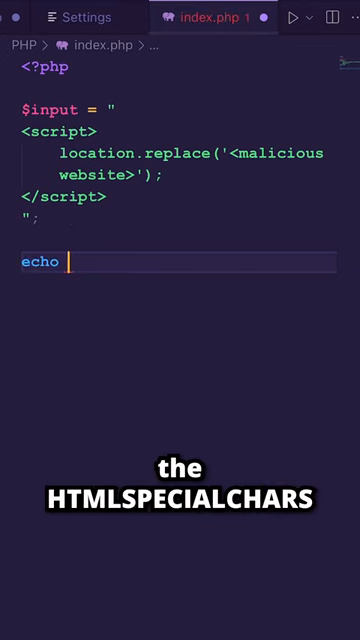
pyautogui.write('htmlspecialchars(')
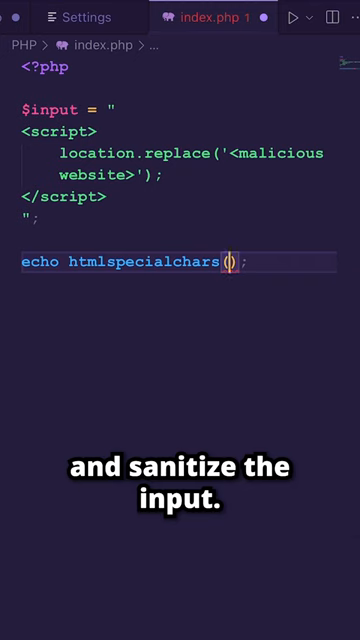
pyautogui.write('$input')
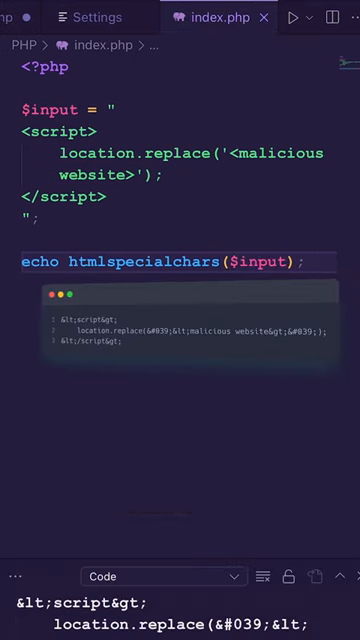